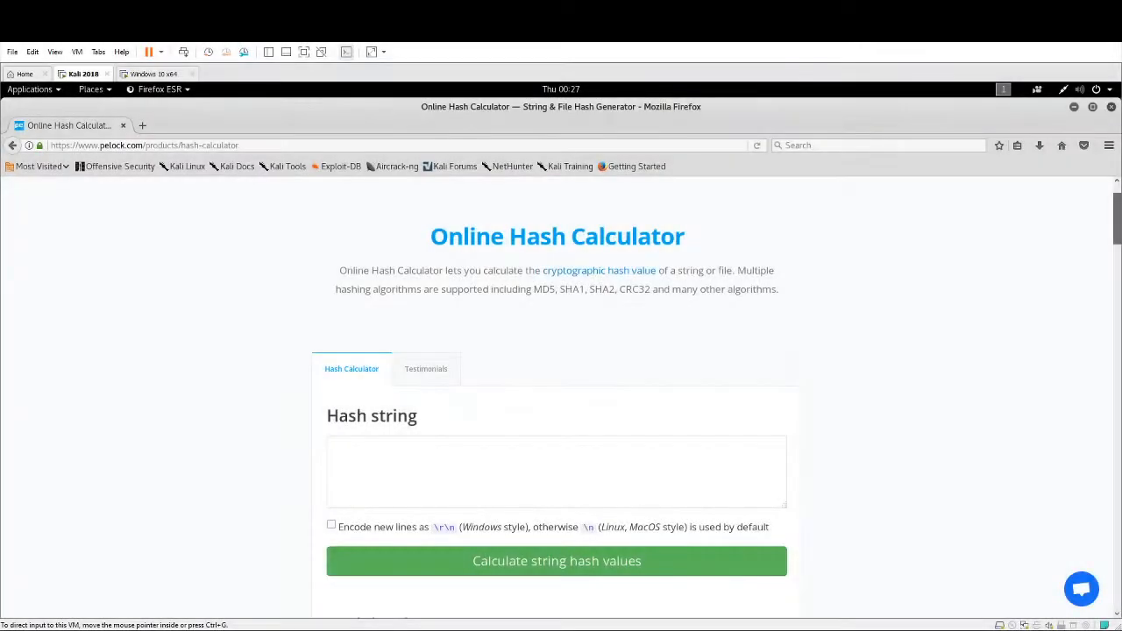
pyautogui.moveTo(179, 464)
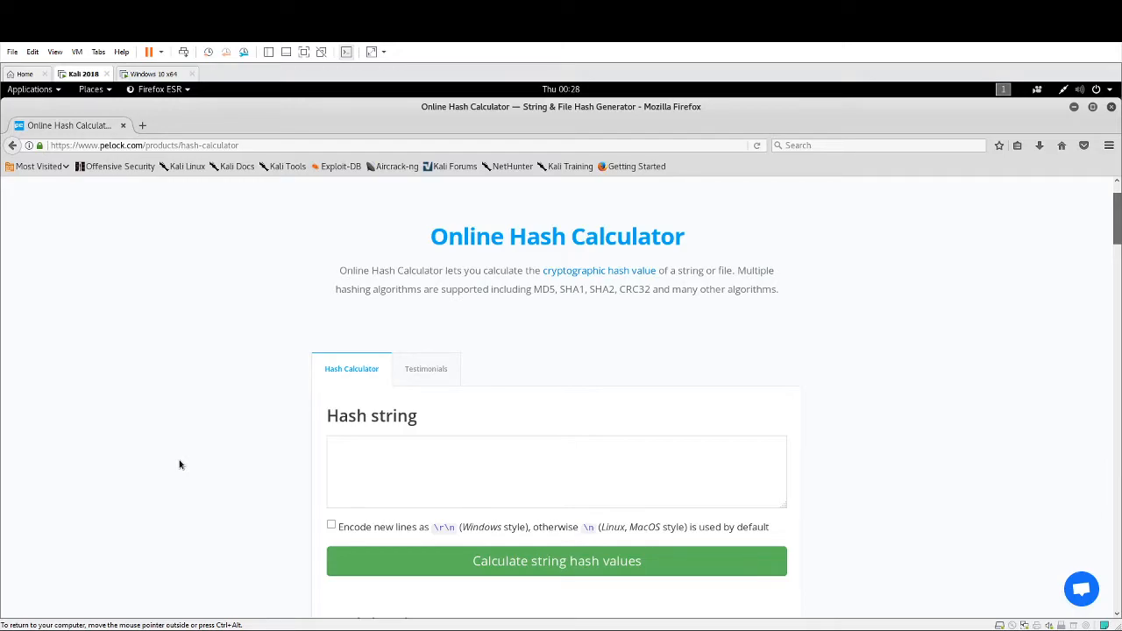
pyautogui.moveTo(614, 270)
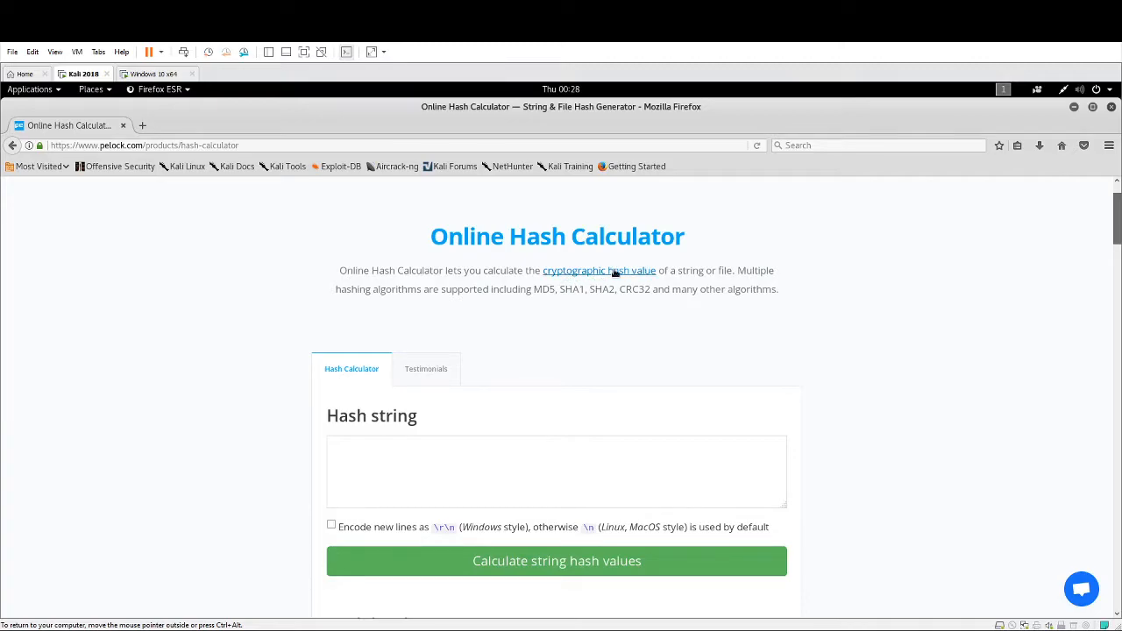
pyautogui.moveTo(549, 289)
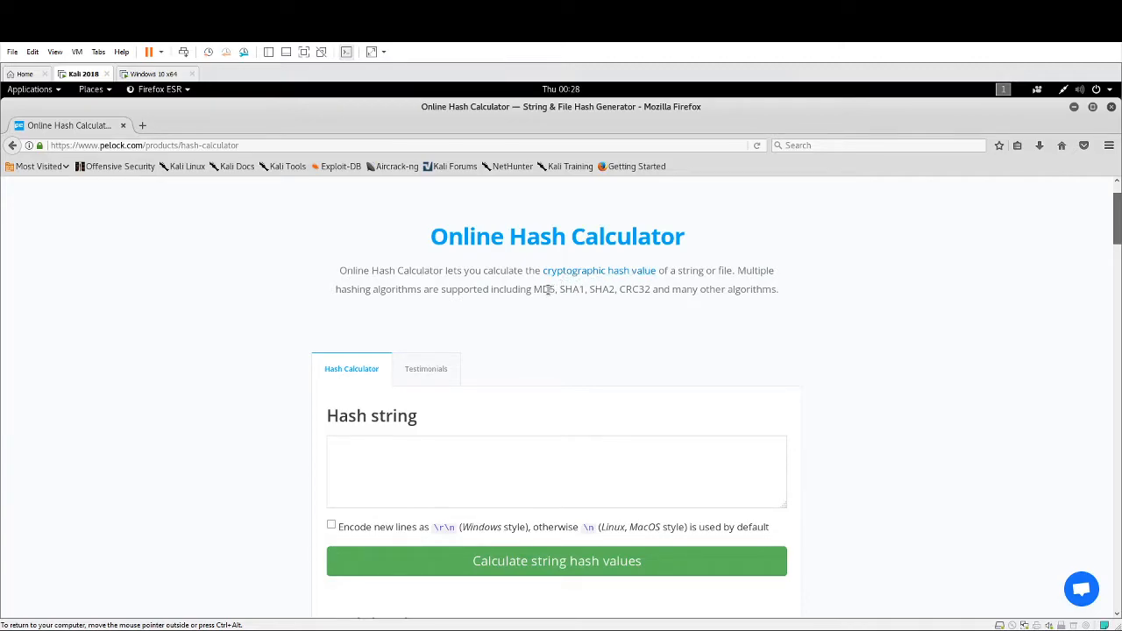
# Step: Enter the sample phrase 'this phrase here' in the hash string box
pyautogui.doubleClick(558, 235)
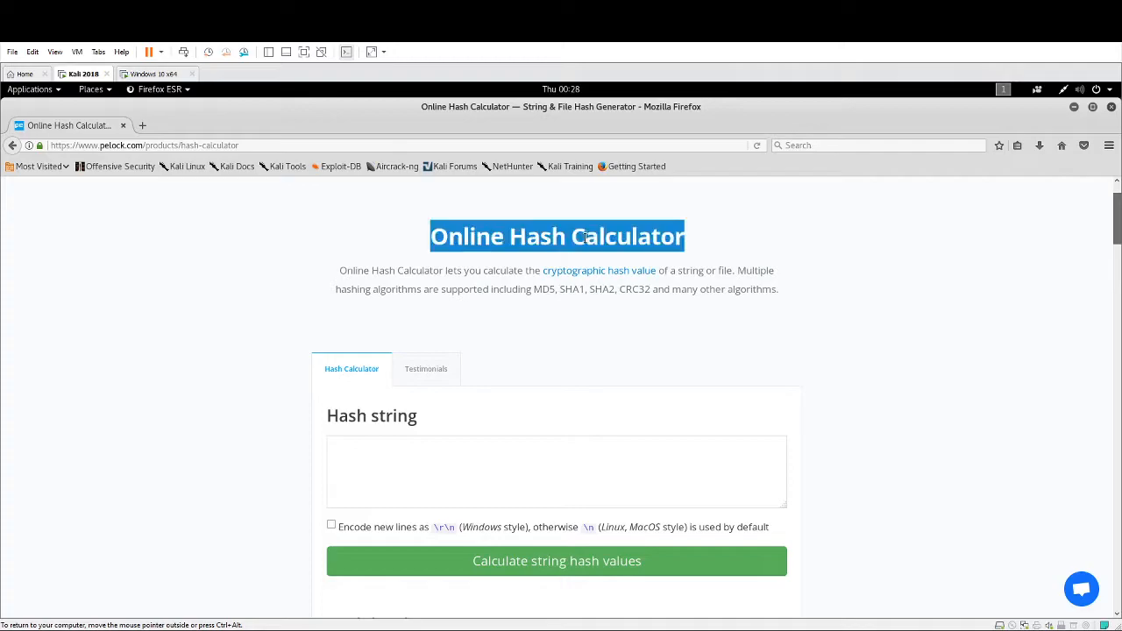
pyautogui.doubleClick(628, 235)
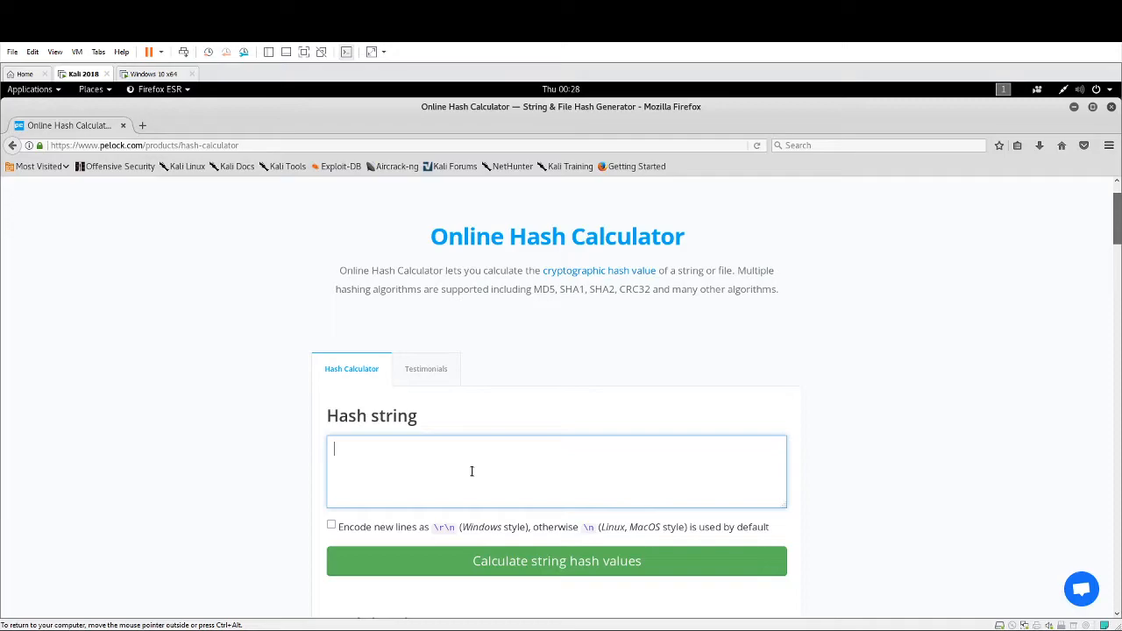
pyautogui.moveTo(472, 472)
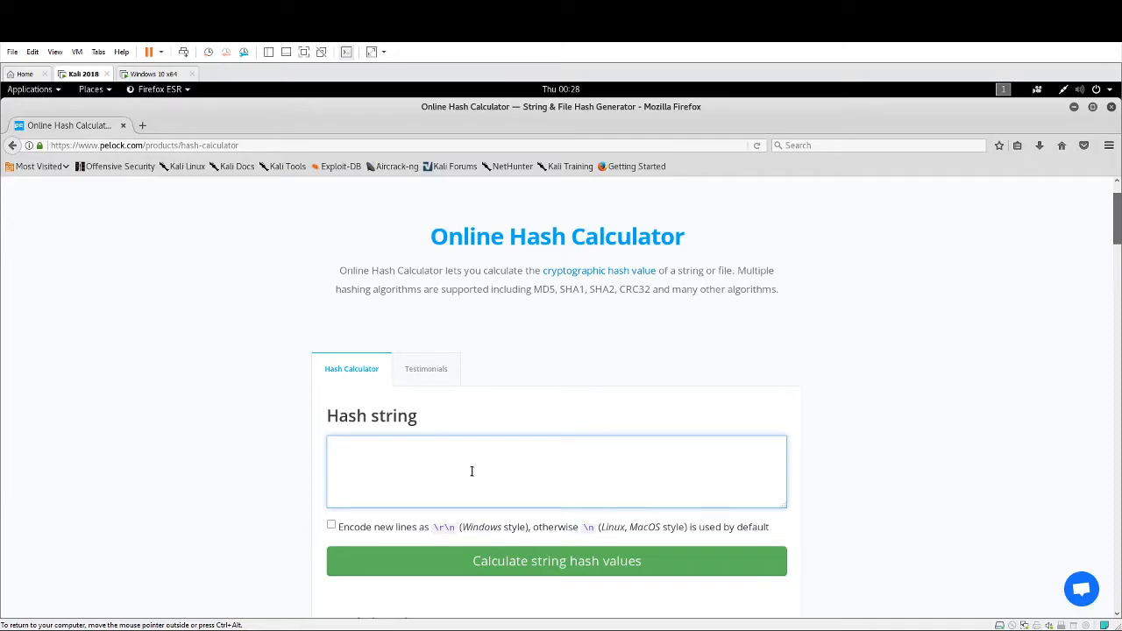
pyautogui.write('this phrase her')
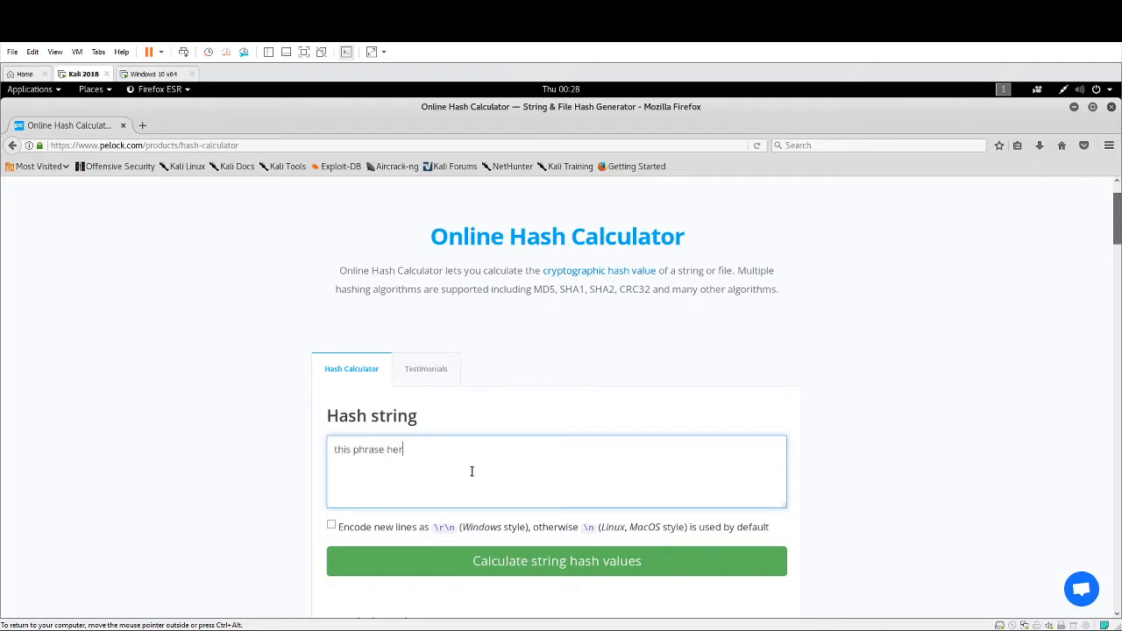
pyautogui.write('e')
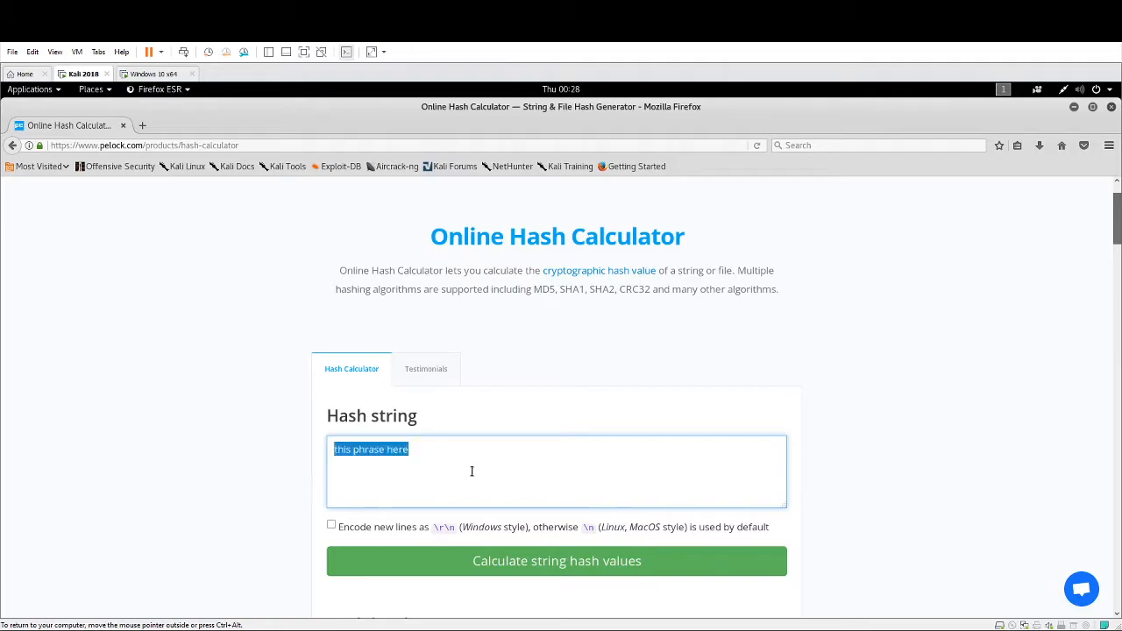
pyautogui.write('password')
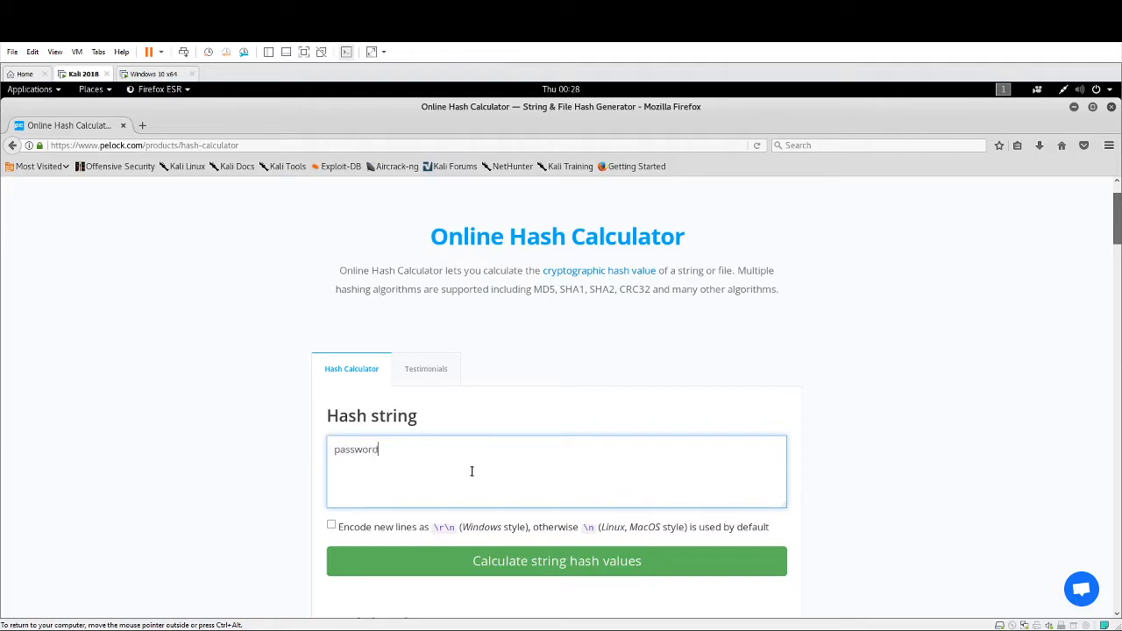
pyautogui.write('123456')
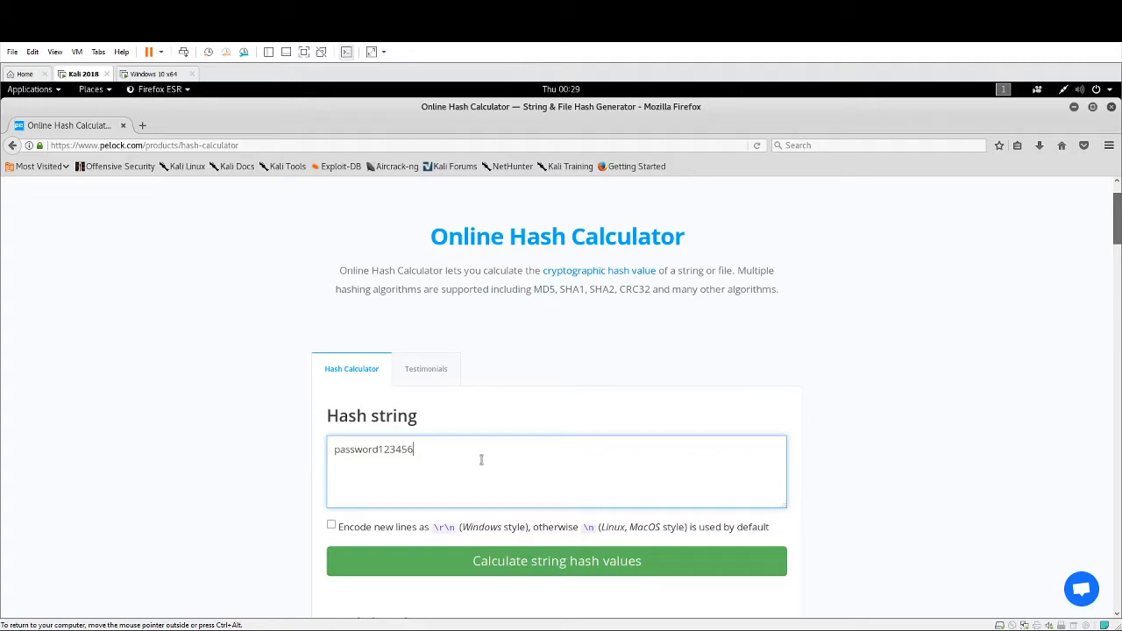
pyautogui.scroll(-3)
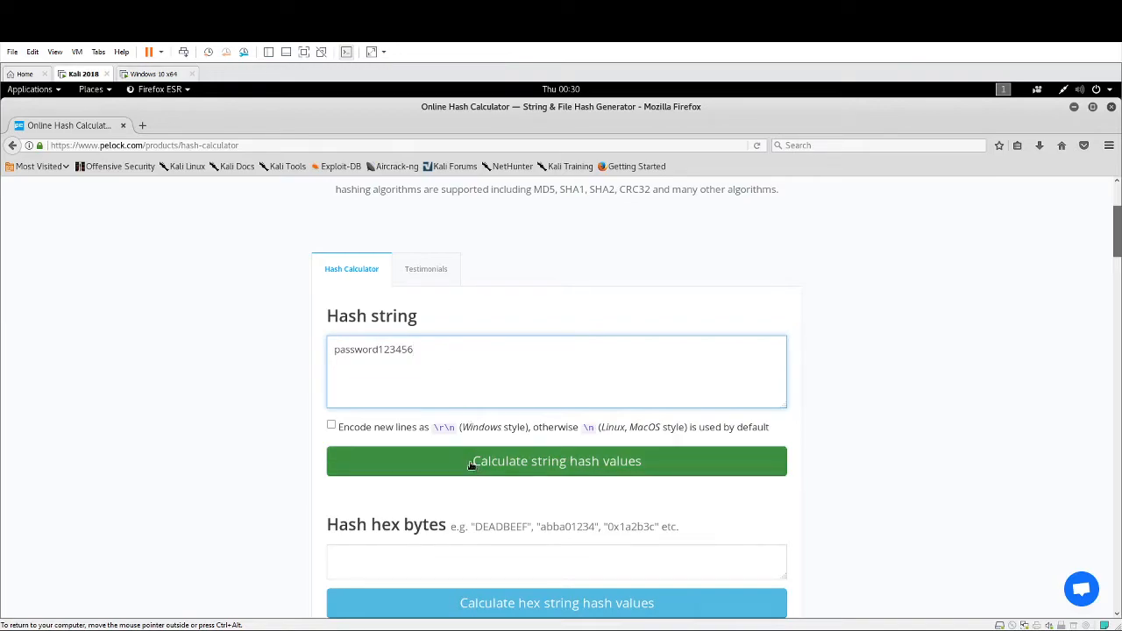
pyautogui.scroll(3)
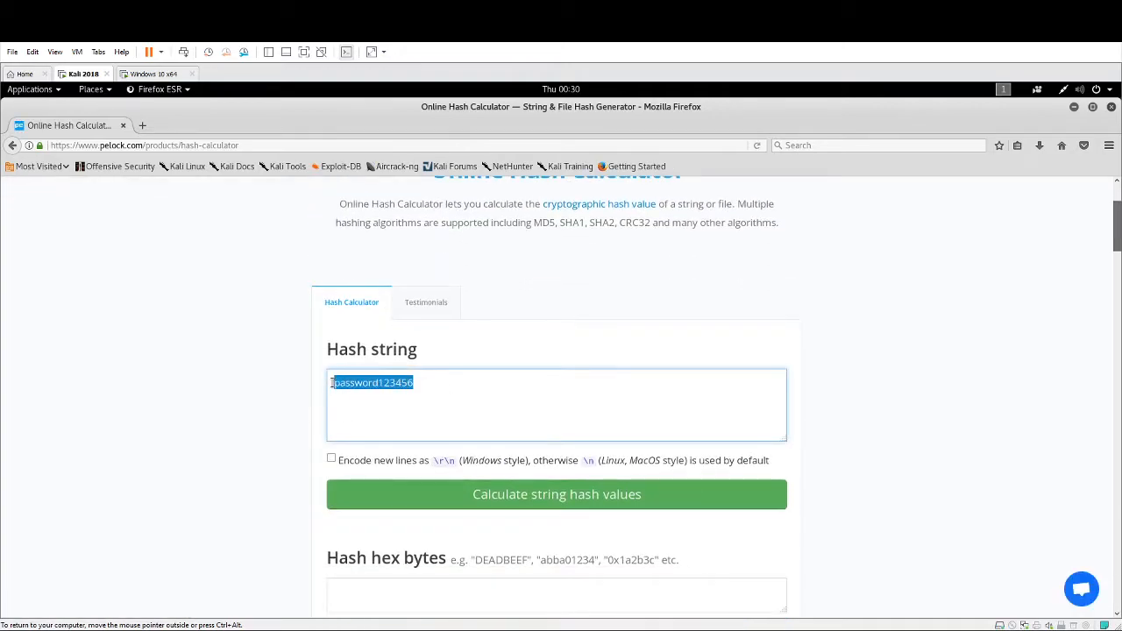
pyautogui.click(557, 494)
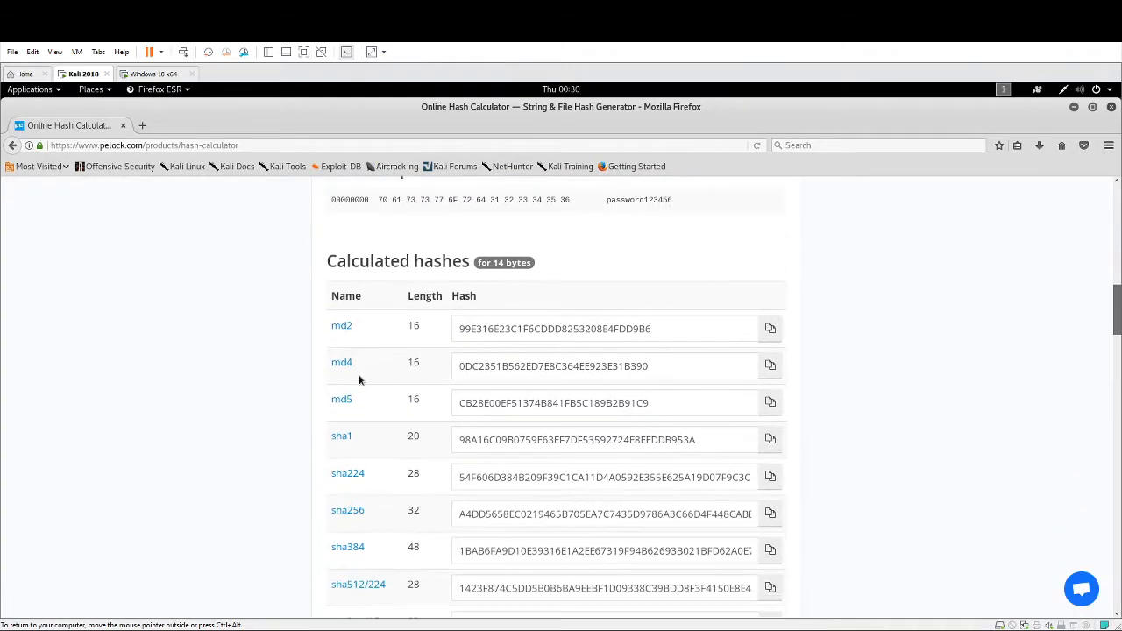
pyautogui.scroll(3)
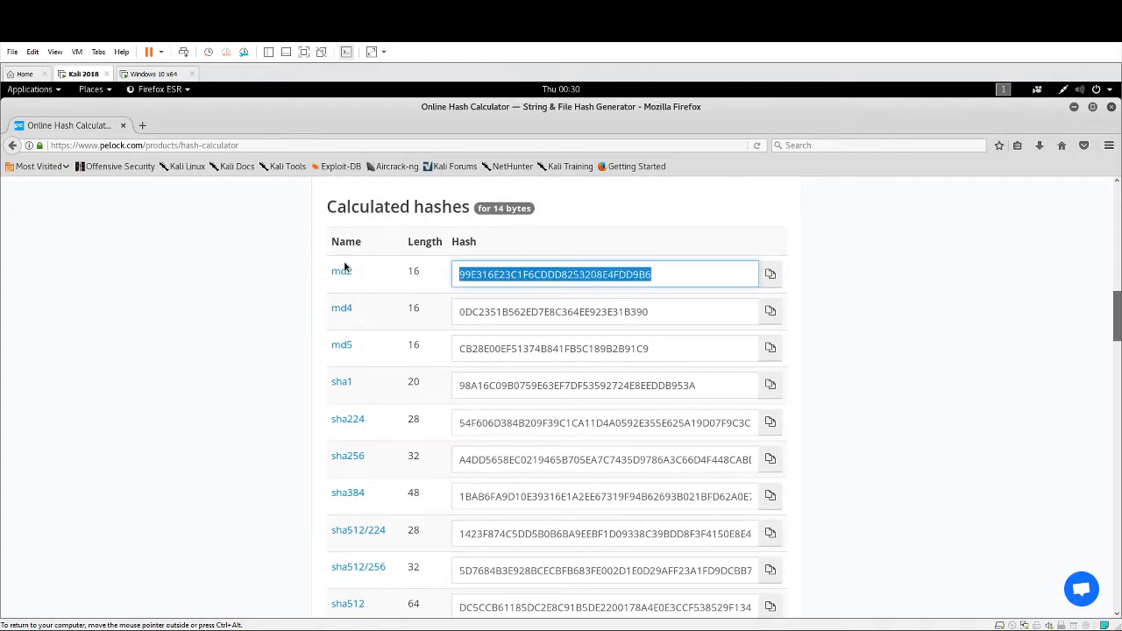
# Step: Select the md5 hash value and review the list of calculated hashes
pyautogui.click(605, 312)
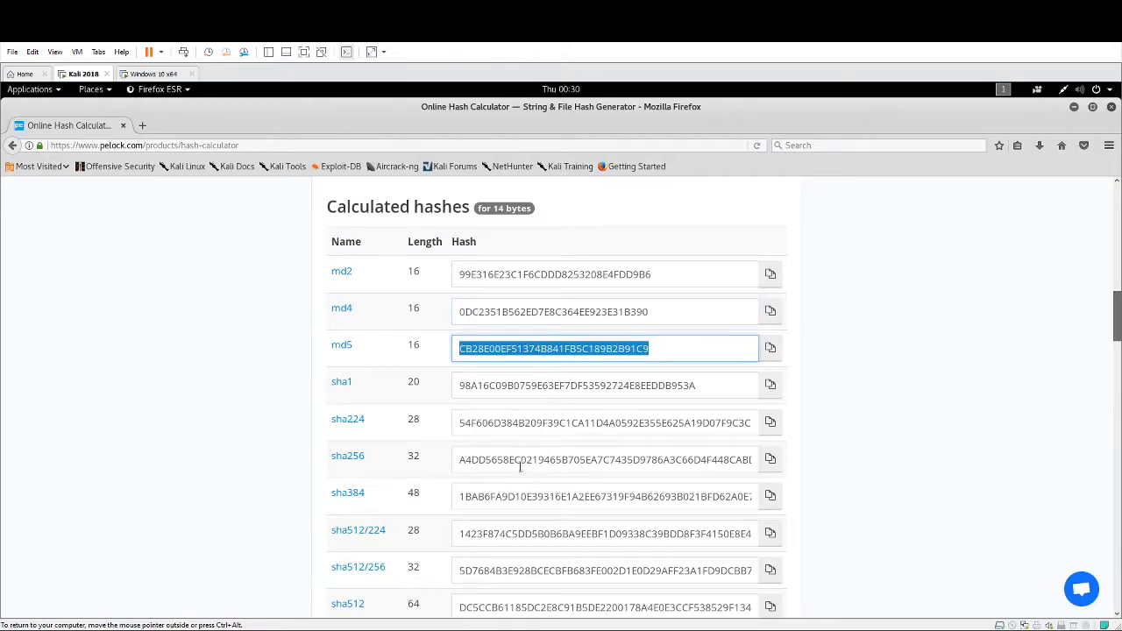
pyautogui.scroll(-3)
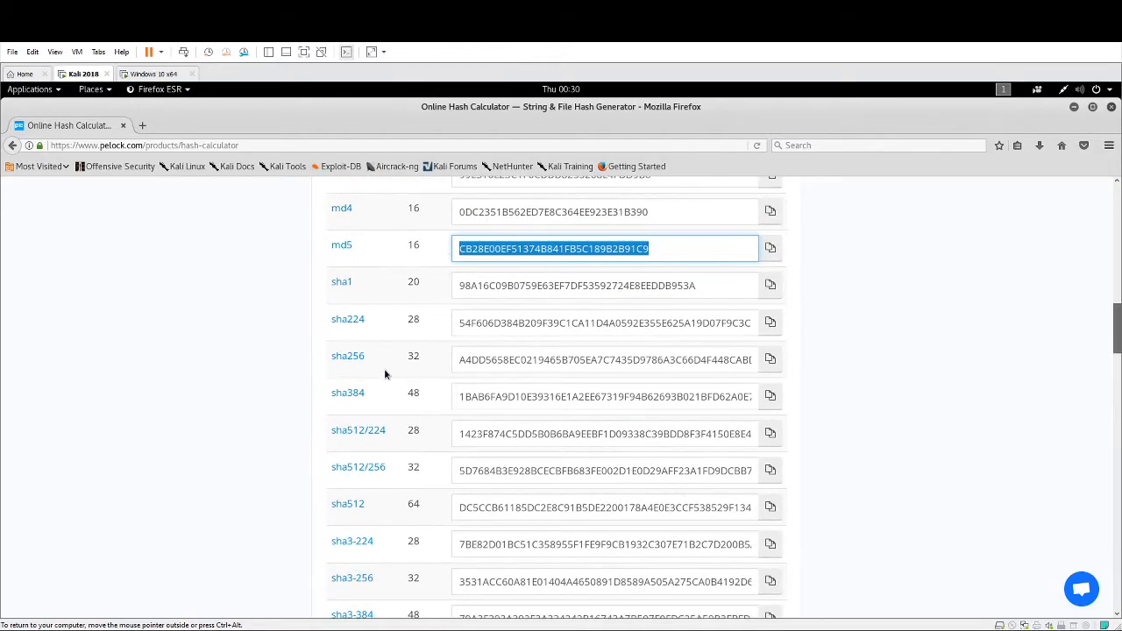
pyautogui.scroll(-3)
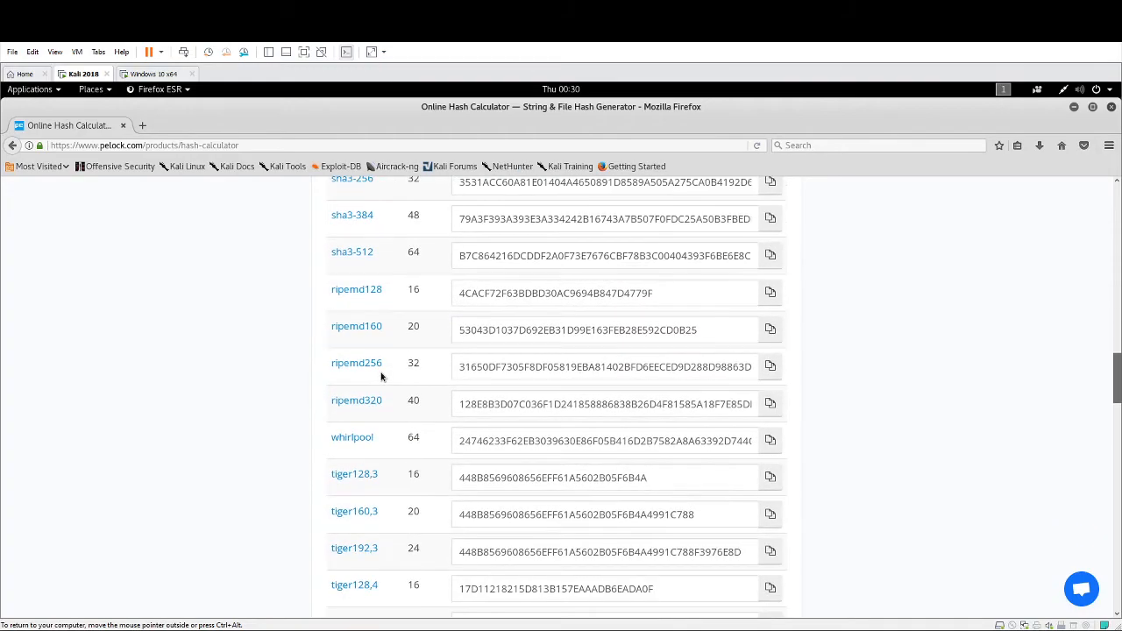
pyautogui.scroll(-3)
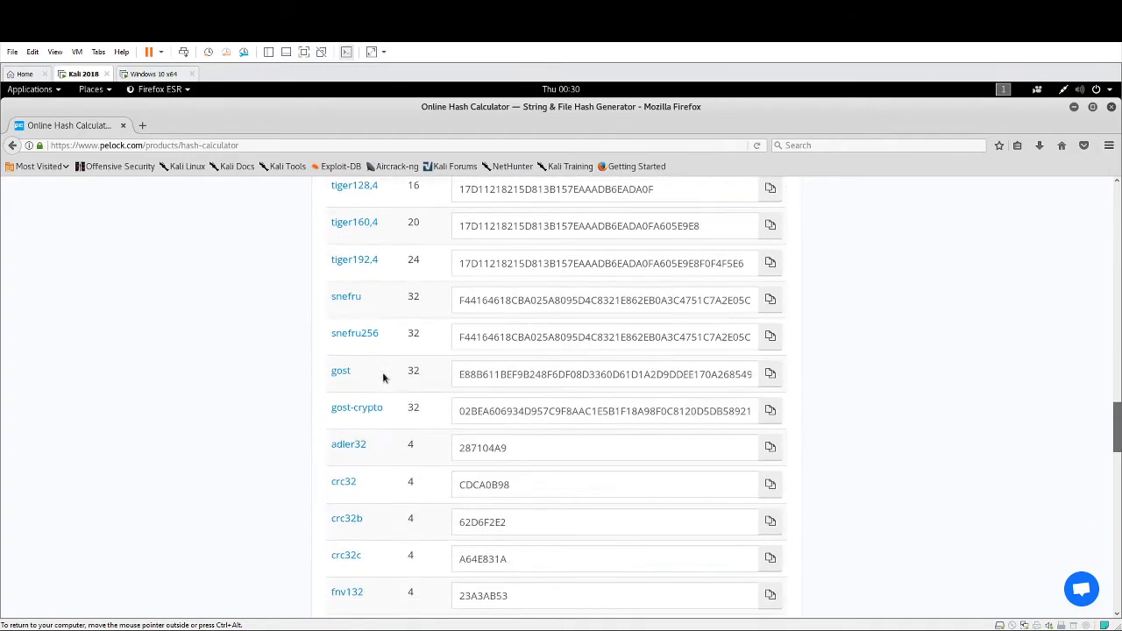
pyautogui.scroll(3)
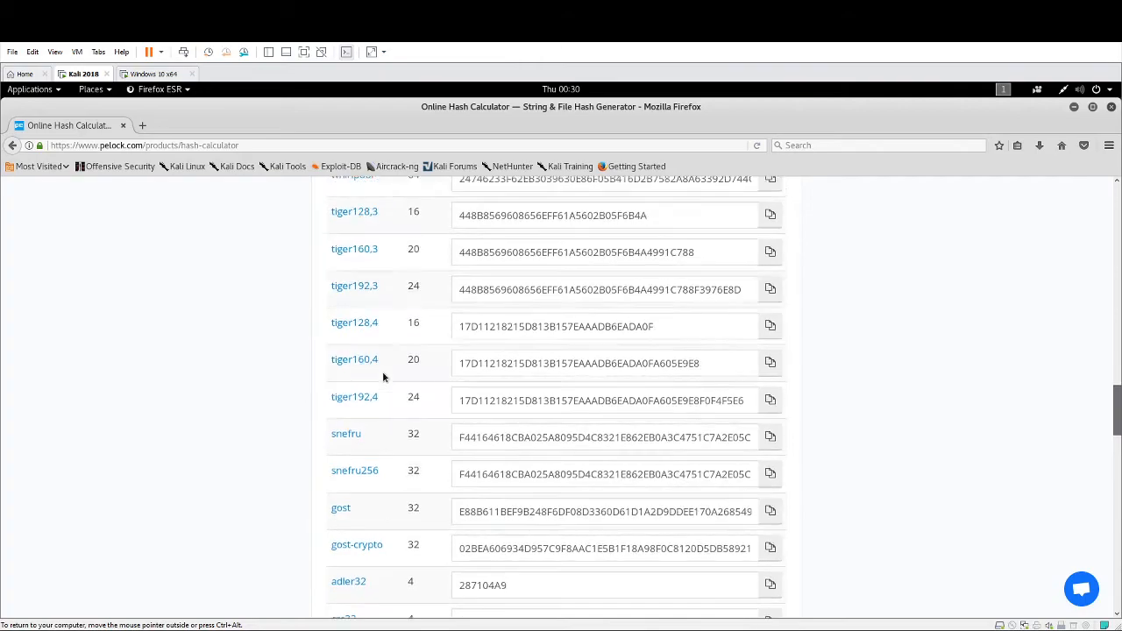
pyautogui.scroll(3)
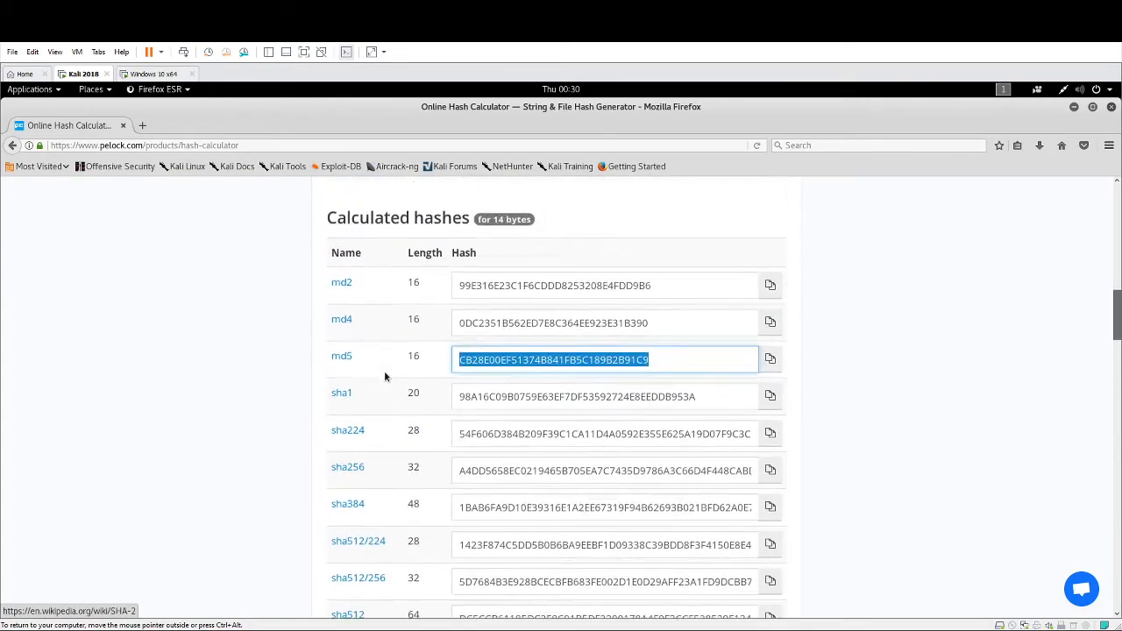
pyautogui.scroll(3)
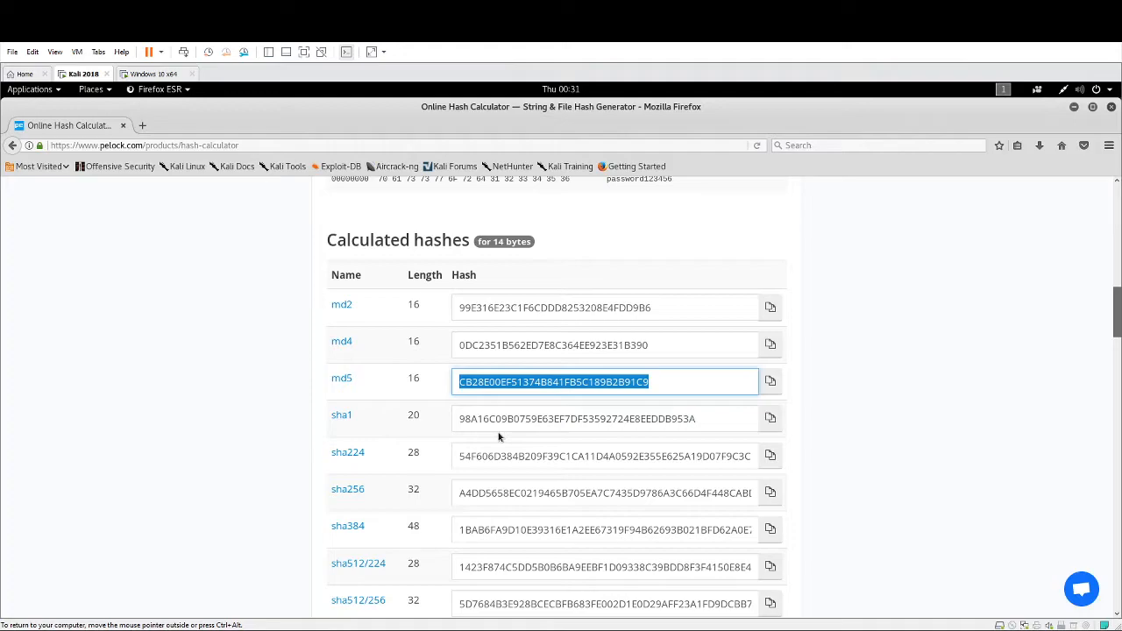
pyautogui.scroll(3)
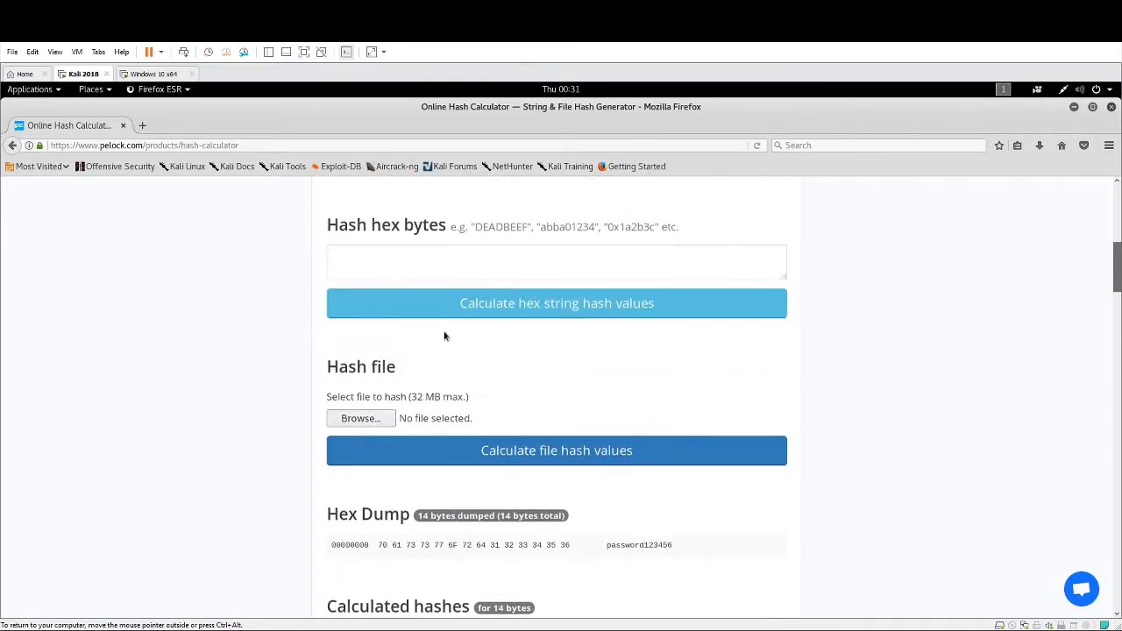
pyautogui.scroll(3)
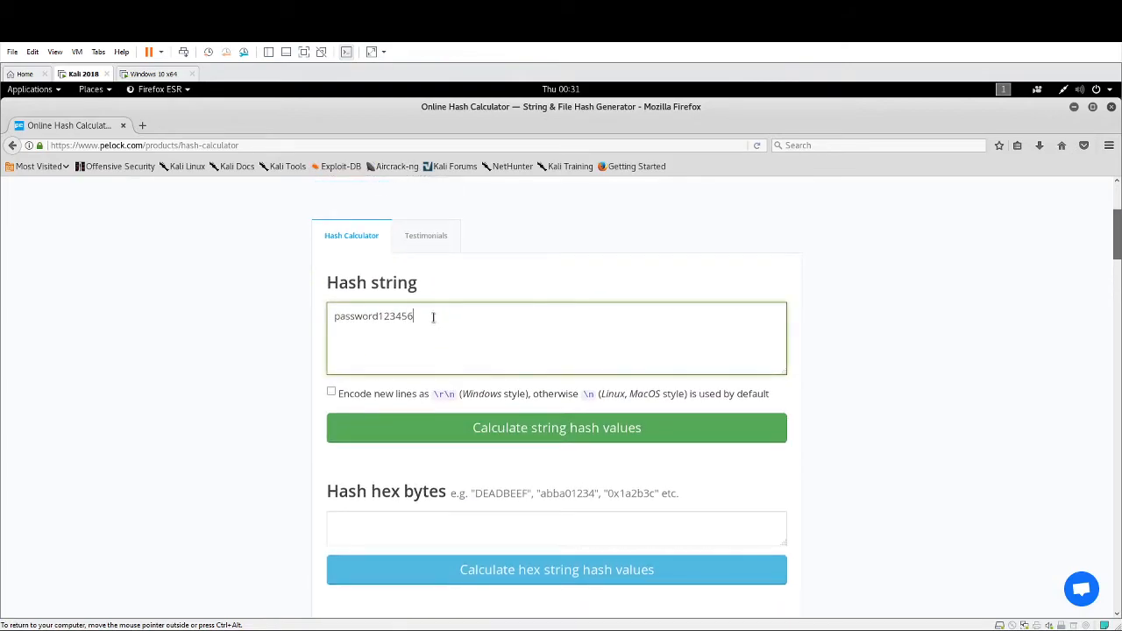
pyautogui.moveTo(446, 326)
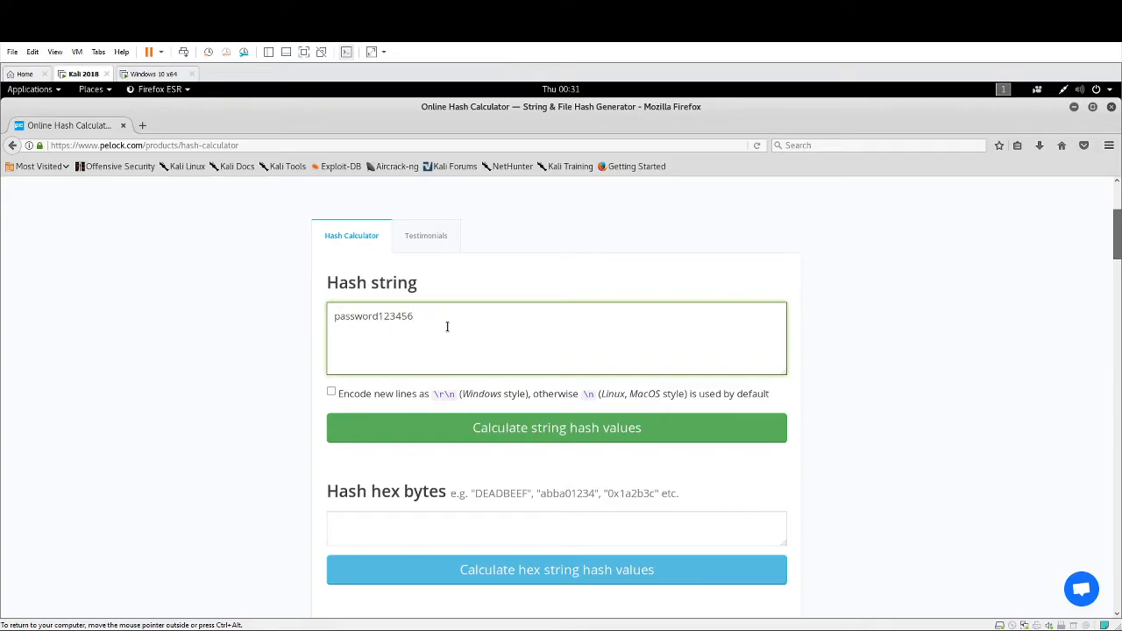
pyautogui.scroll(-3)
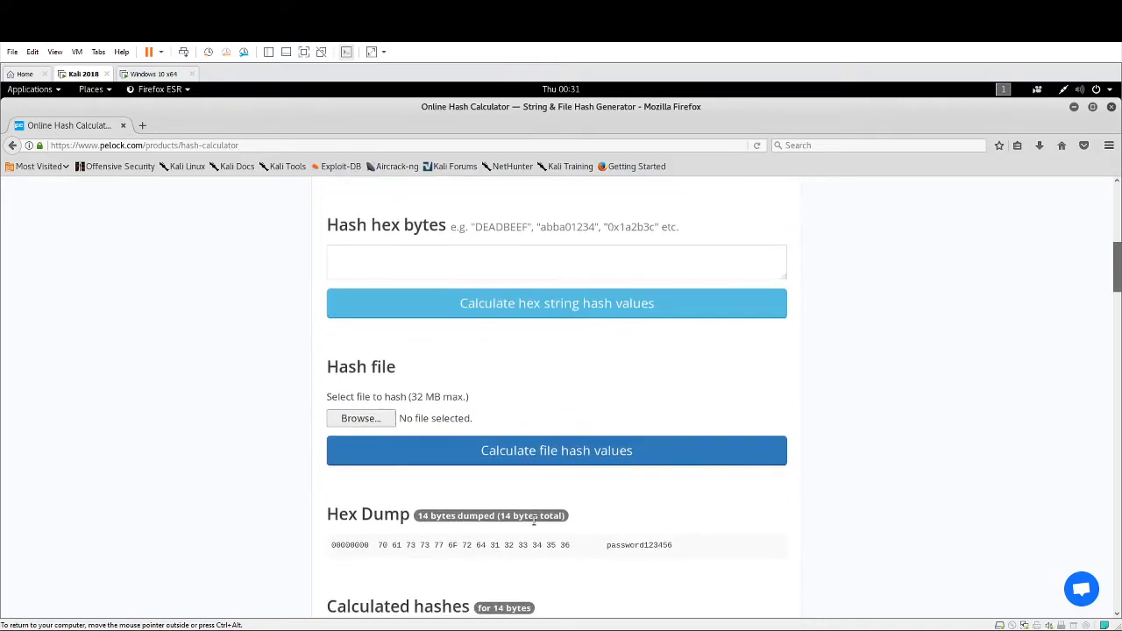
pyautogui.scroll(-3)
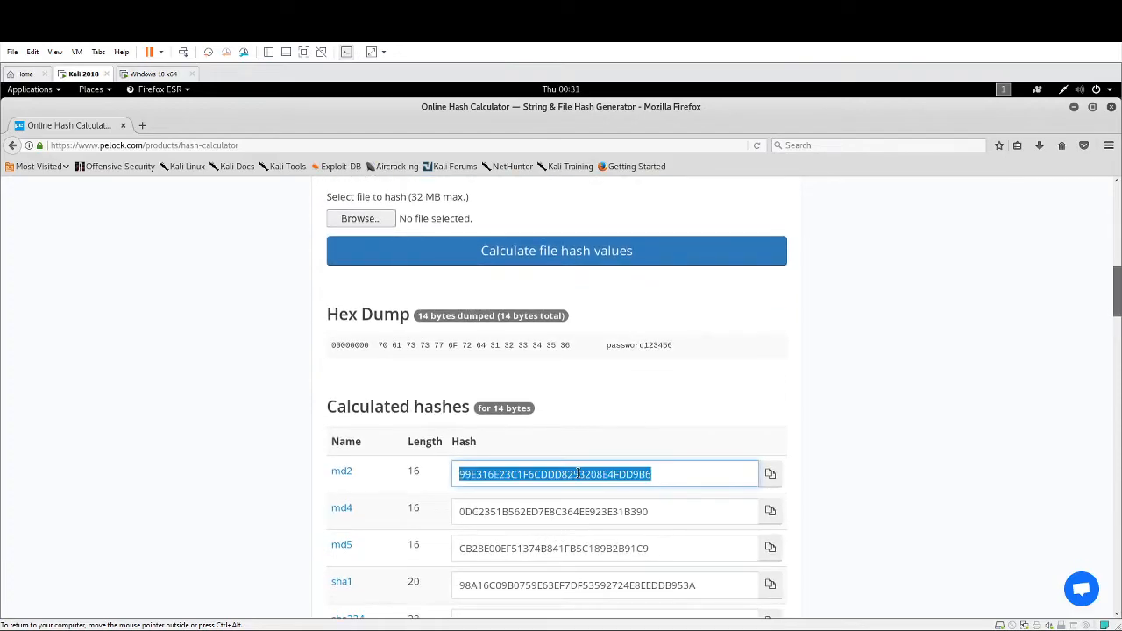
pyautogui.scroll(-3)
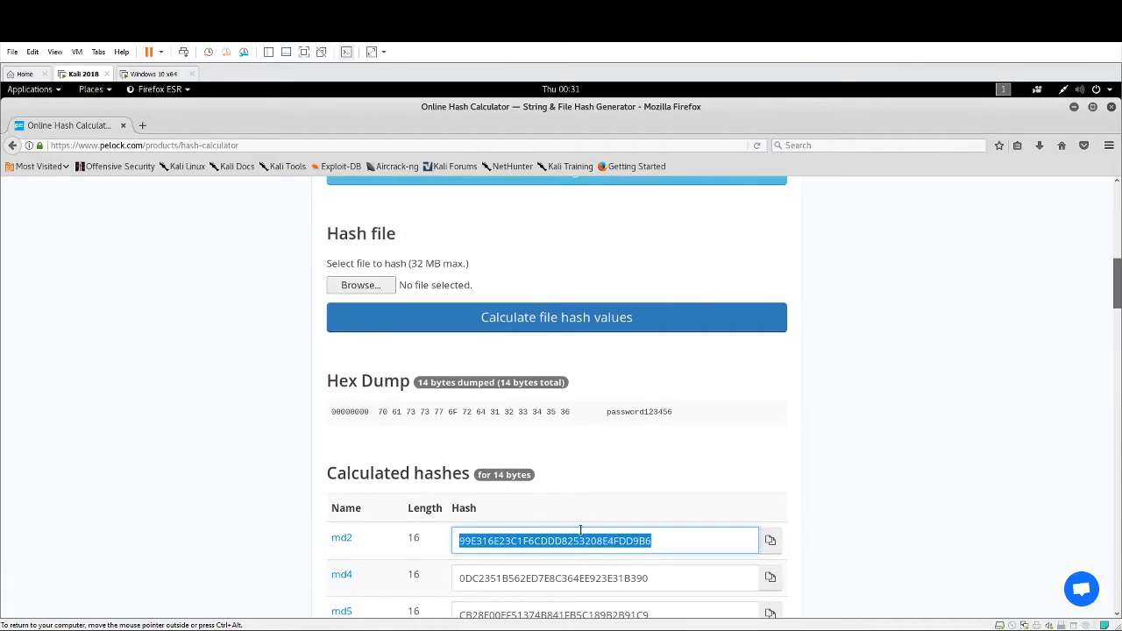
pyautogui.click(582, 540)
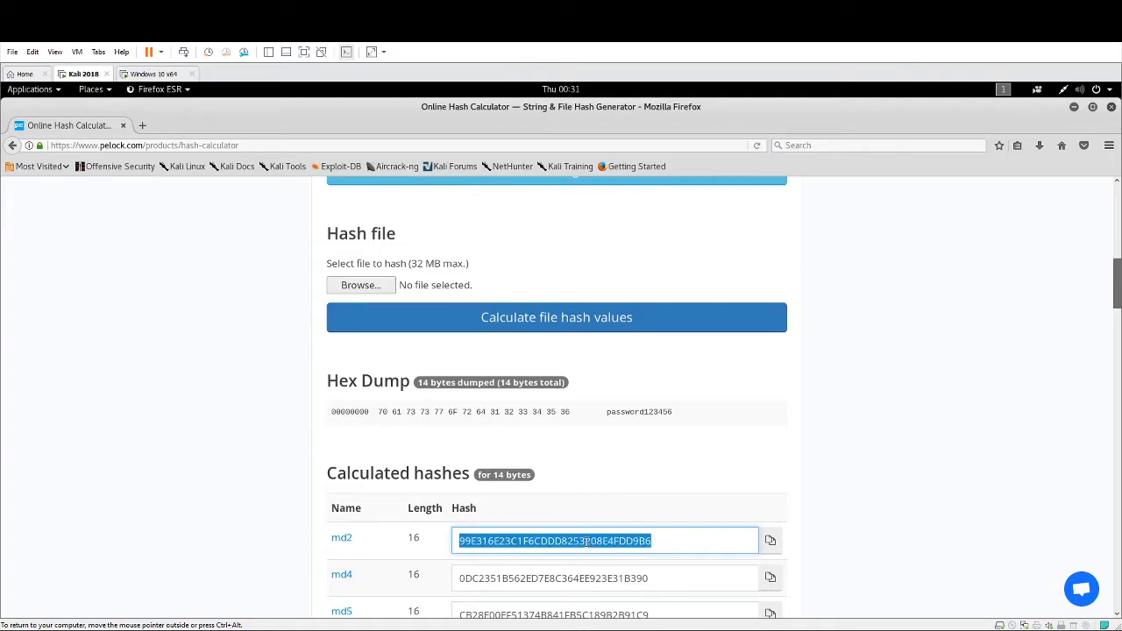
pyautogui.scroll(3)
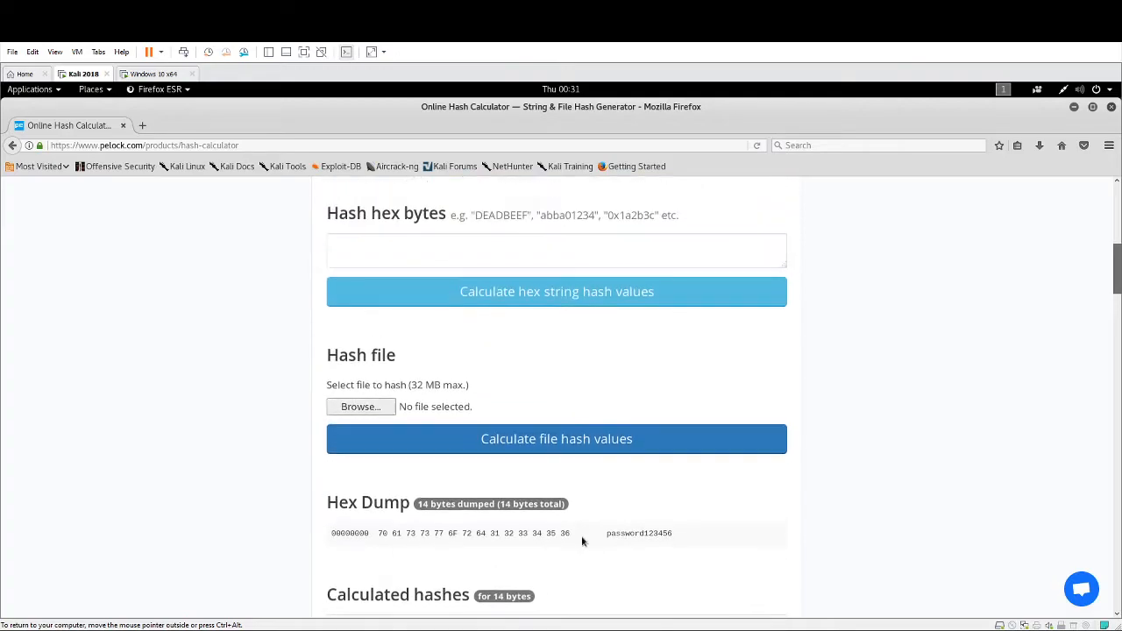
pyautogui.scroll(3)
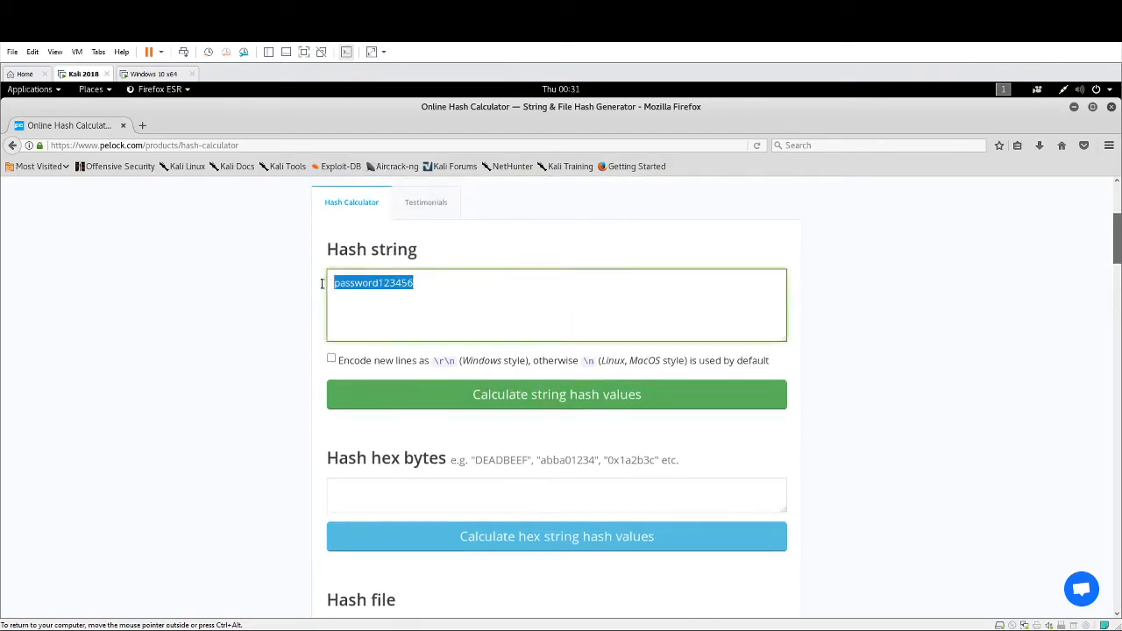
pyautogui.click(431, 294)
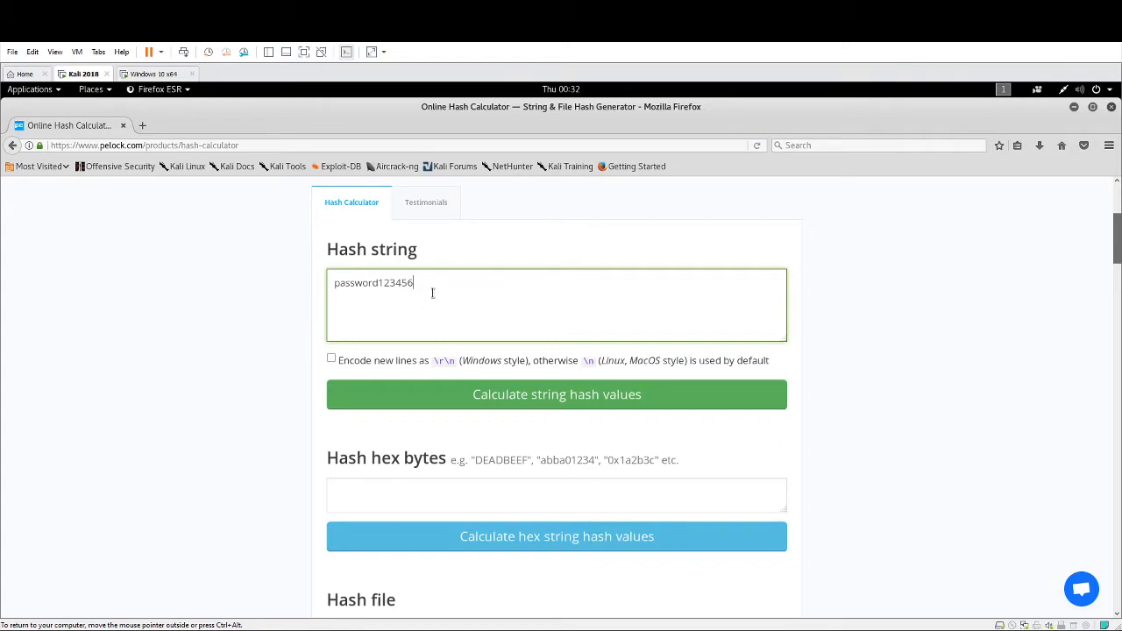
pyautogui.write('cat')
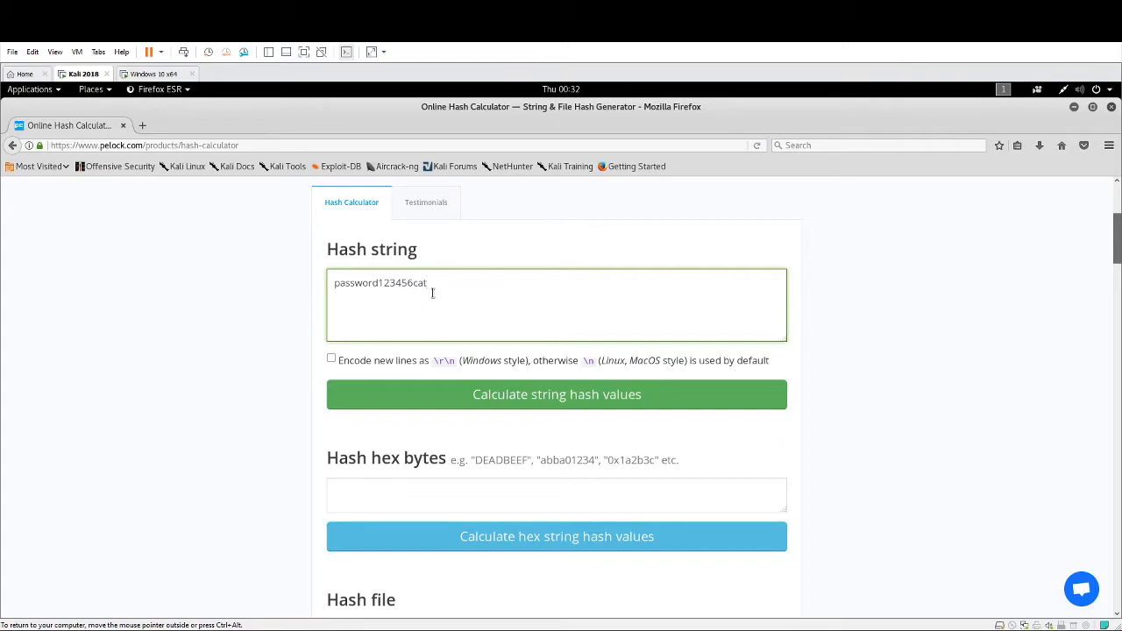
pyautogui.write('234')
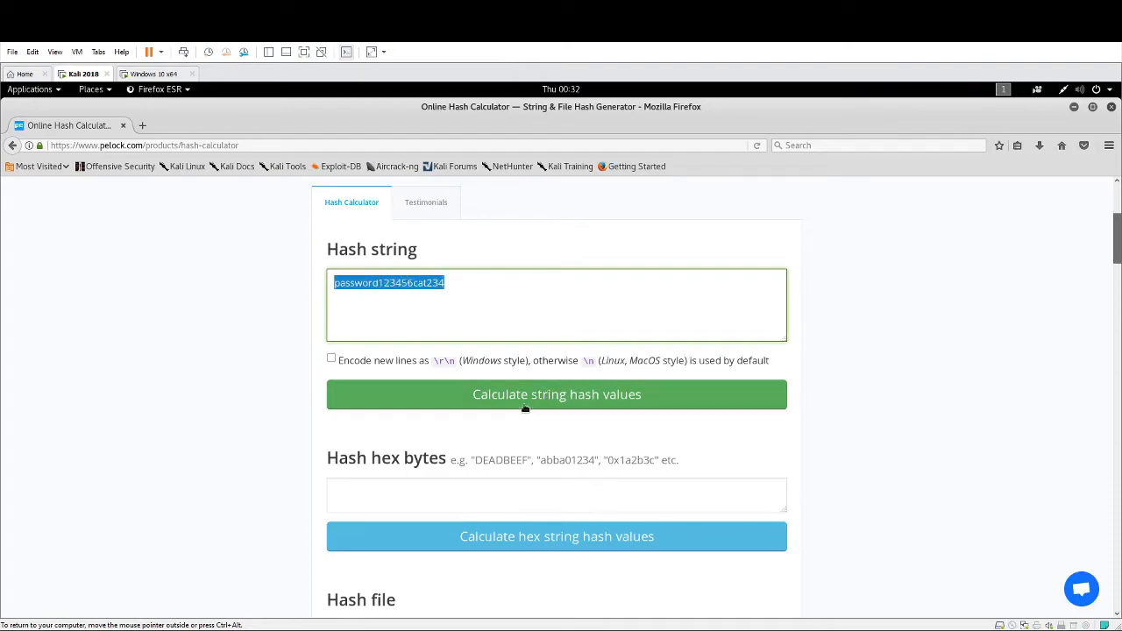
pyautogui.click(558, 392)
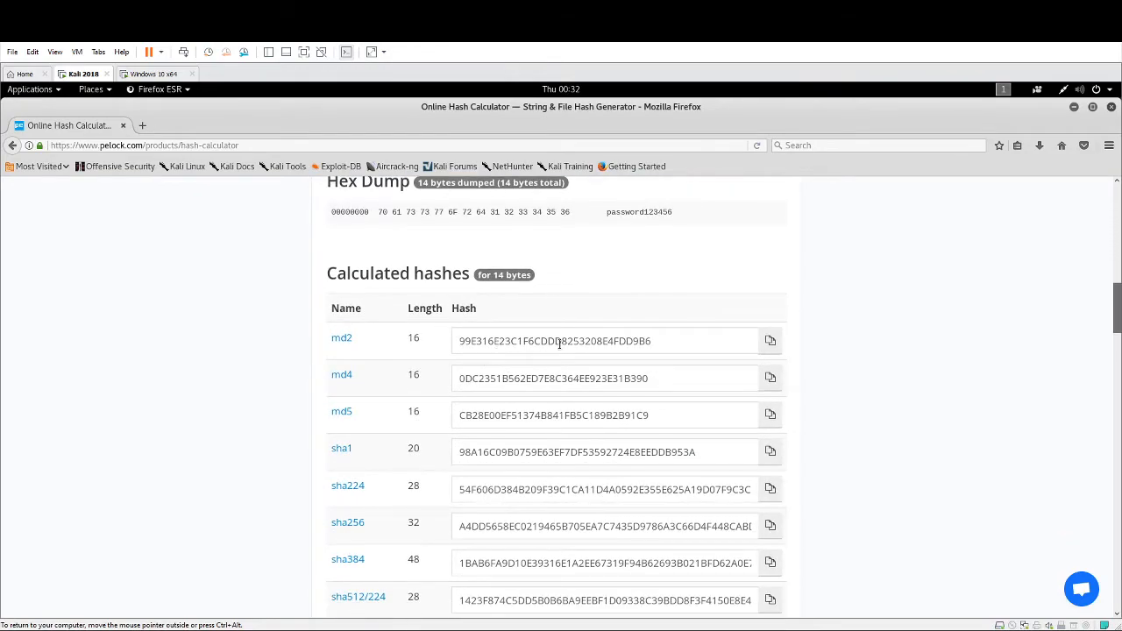
pyautogui.tripleClick(605, 340)
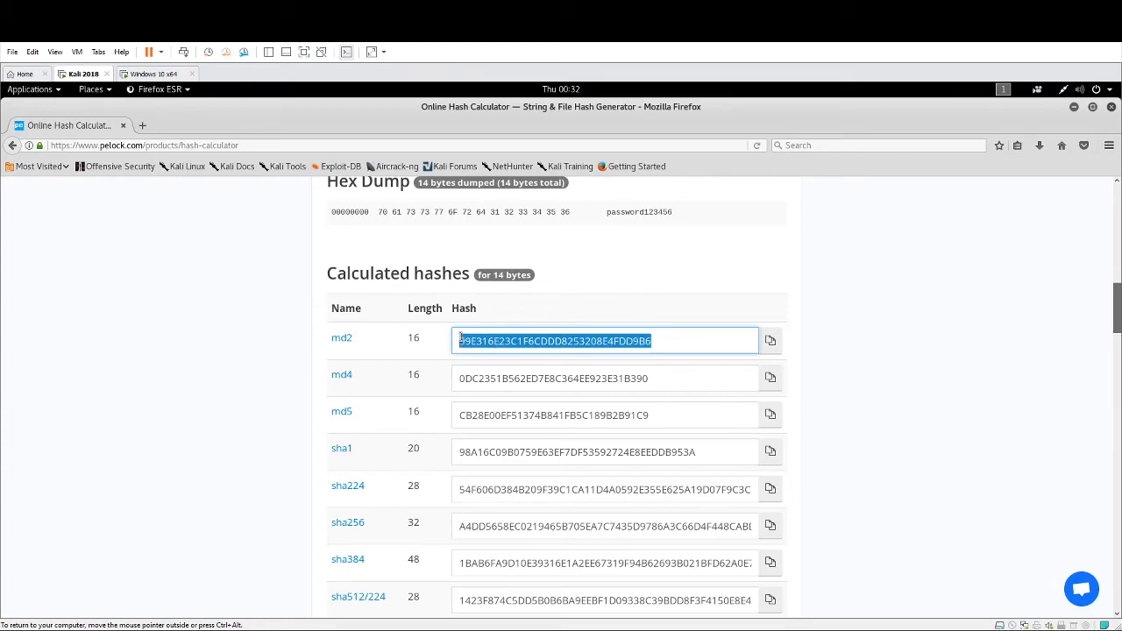
pyautogui.rightClick(554, 413)
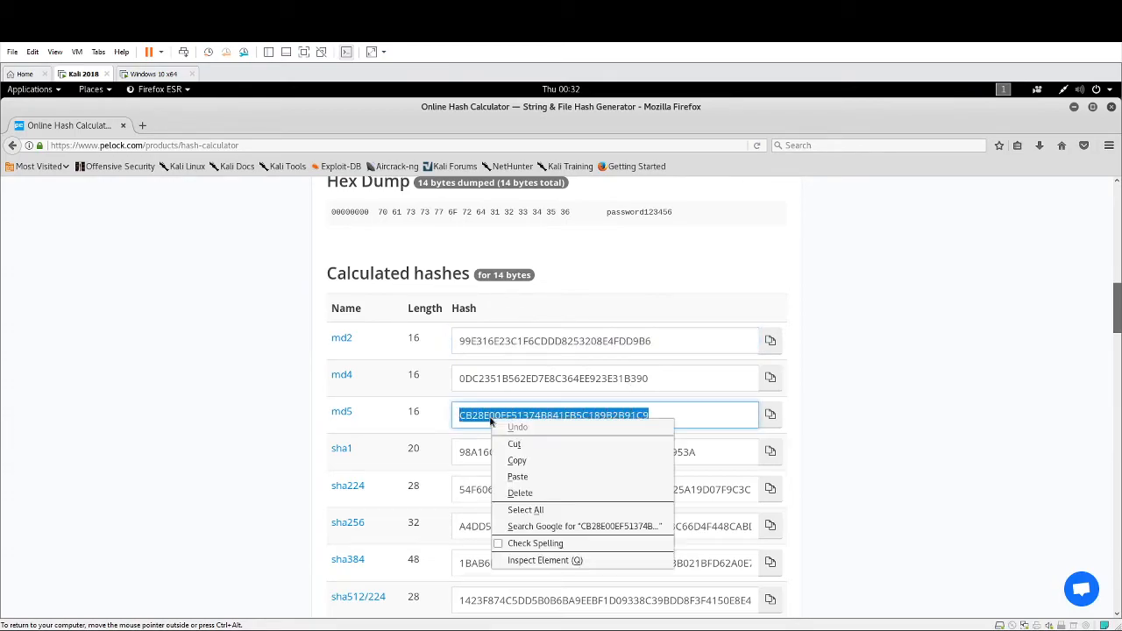
pyautogui.click(540, 447)
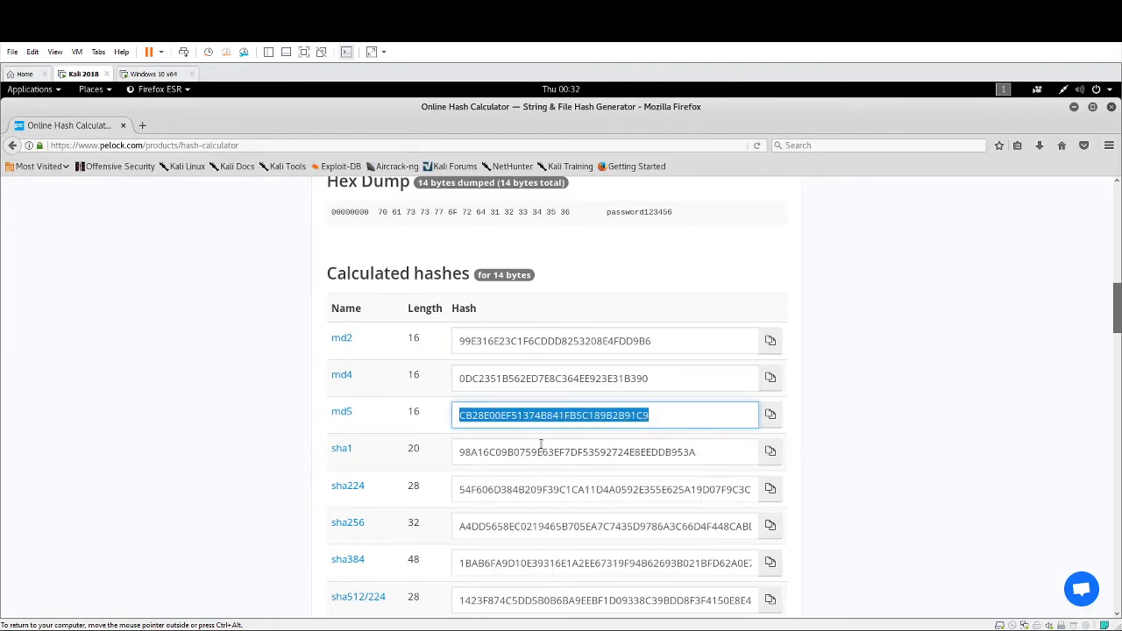
pyautogui.scroll(3)
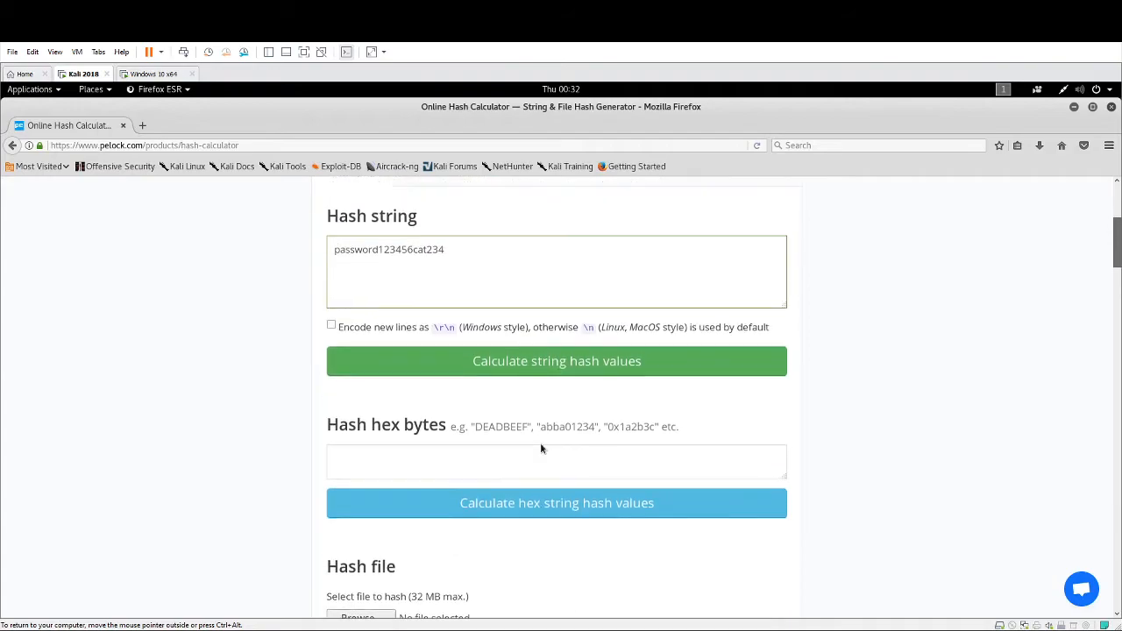
pyautogui.scroll(3)
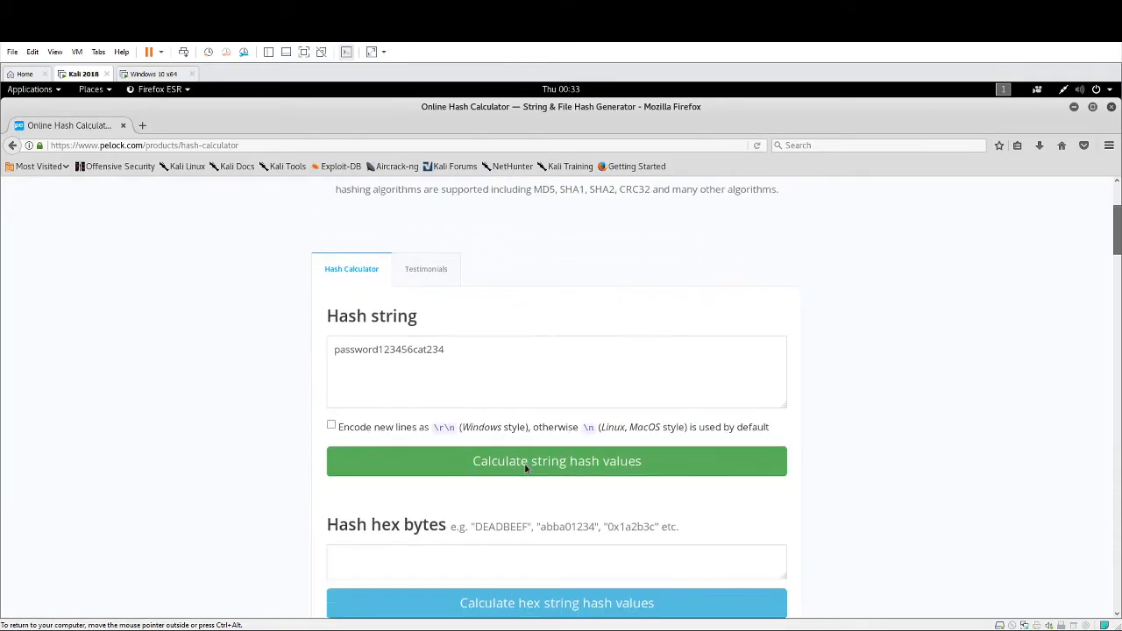
pyautogui.click(558, 460)
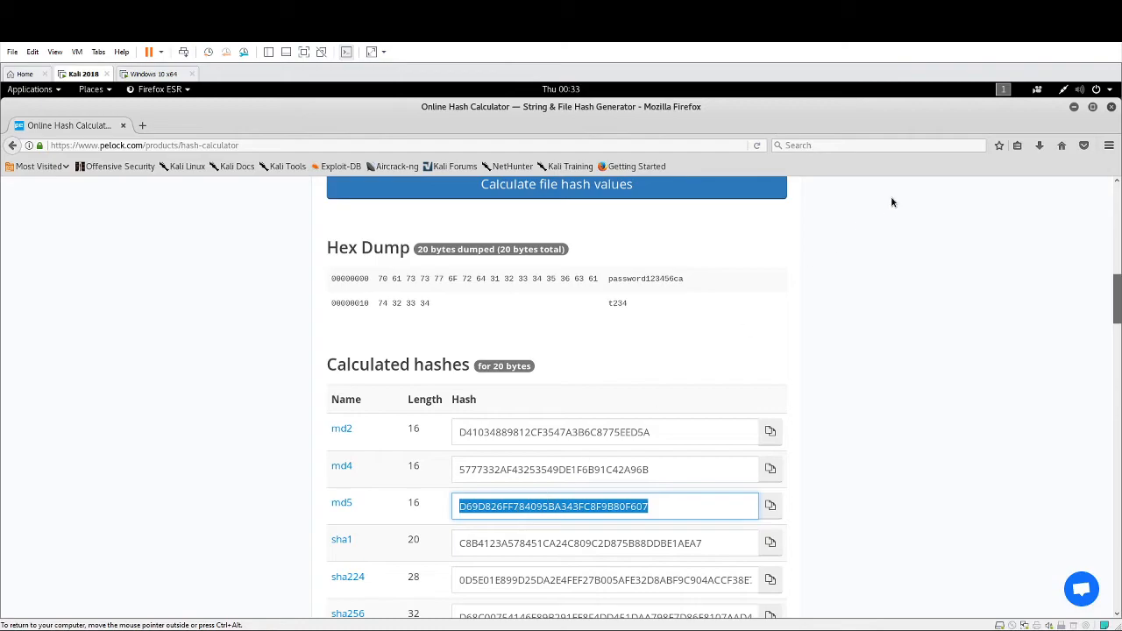
pyautogui.moveTo(1073, 107)
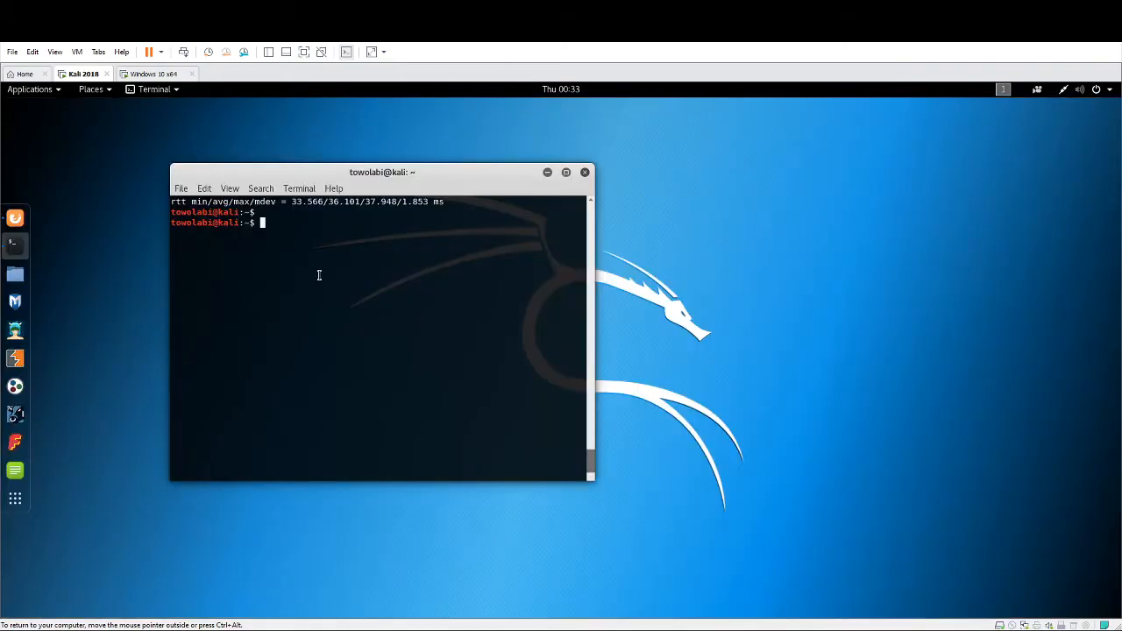
pyautogui.write('CB28E00EF51374B841FB5C189B2B91C9')
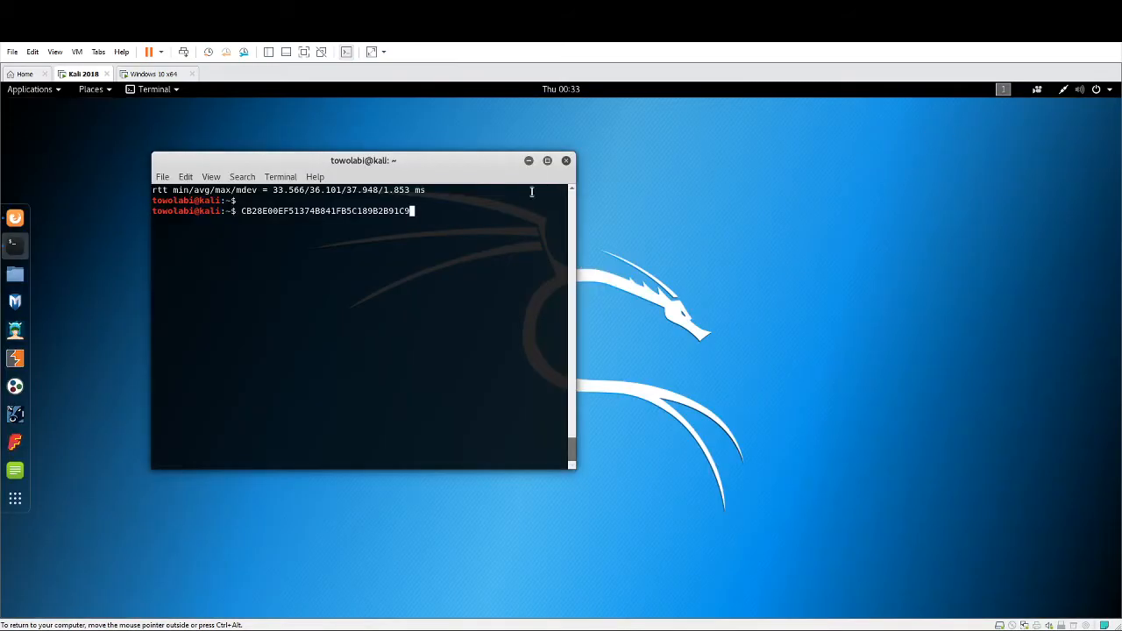
pyautogui.press('Return')
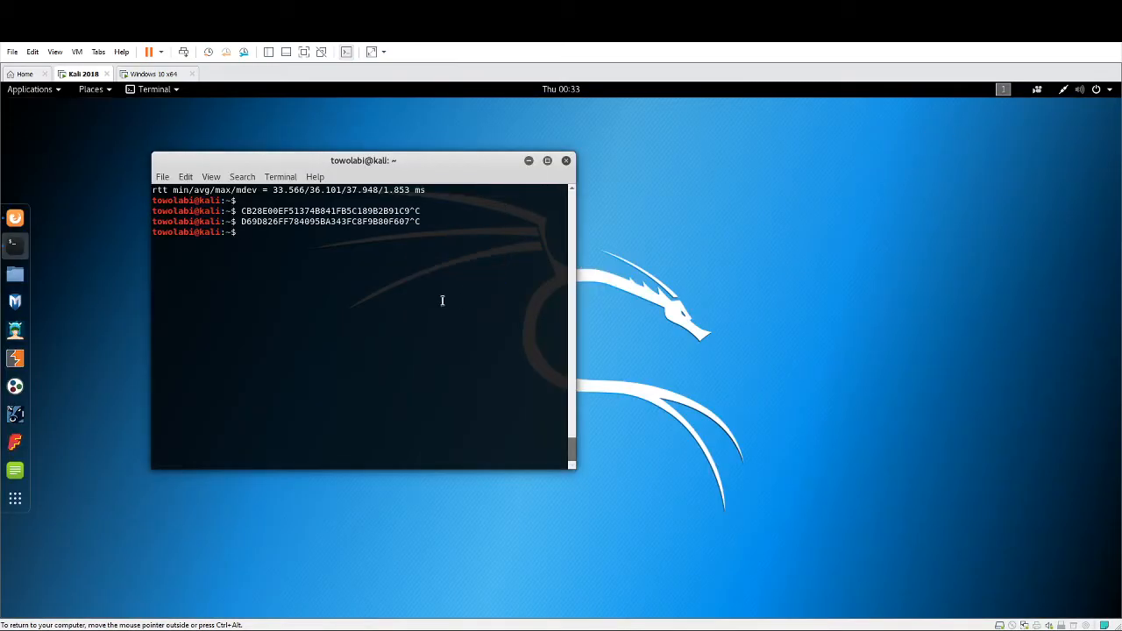
pyautogui.moveTo(382, 263)
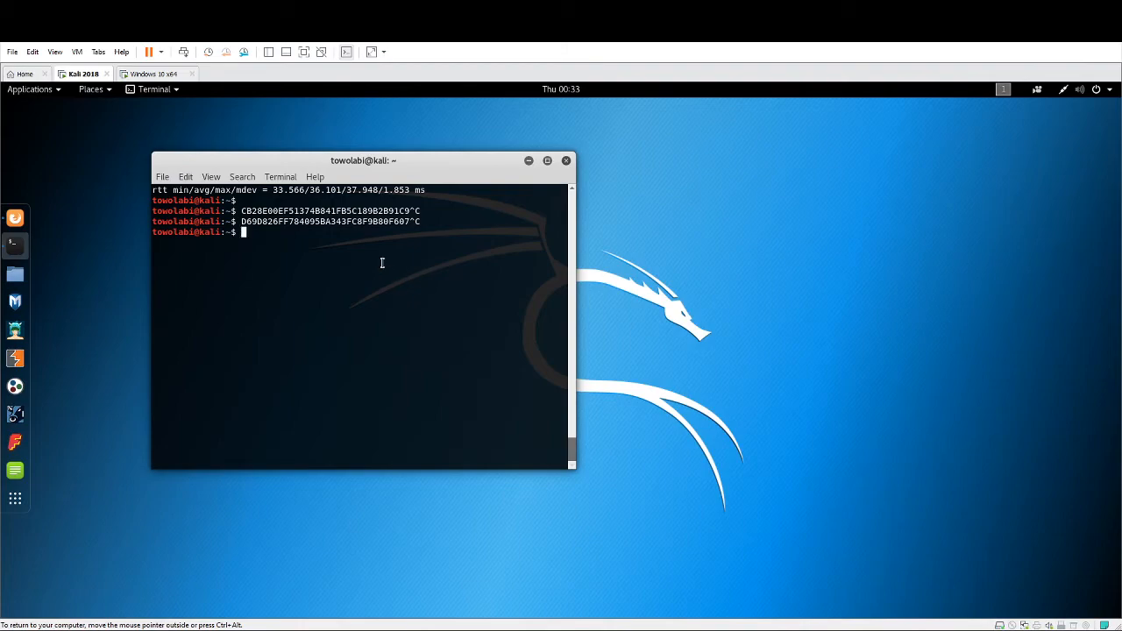
pyautogui.moveTo(309, 204)
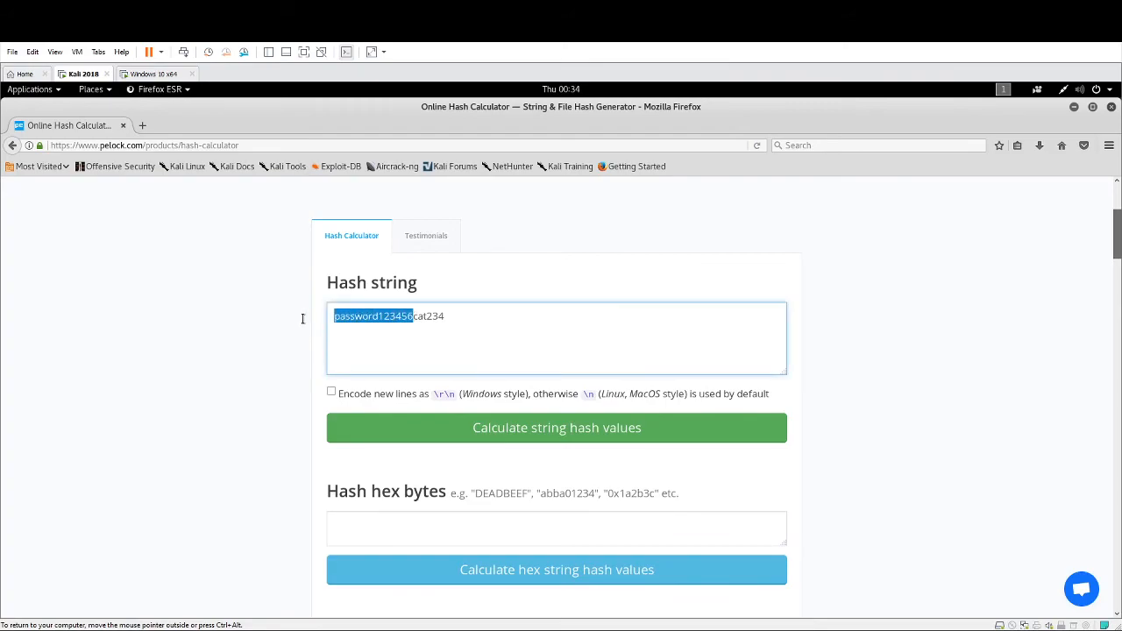
pyautogui.doubleClick(428, 316)
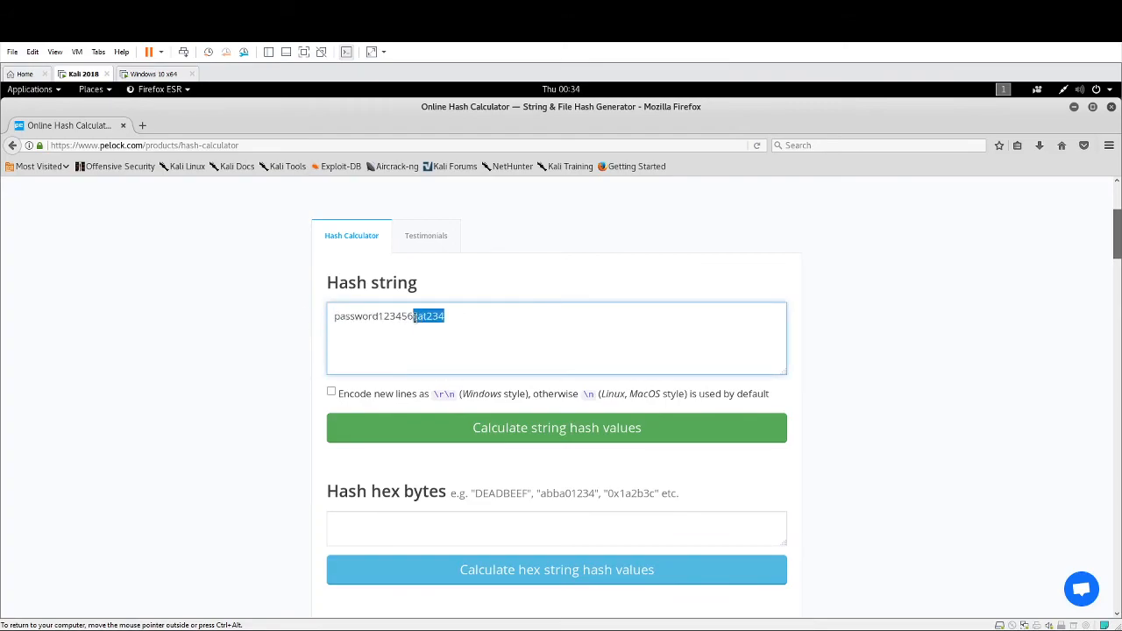